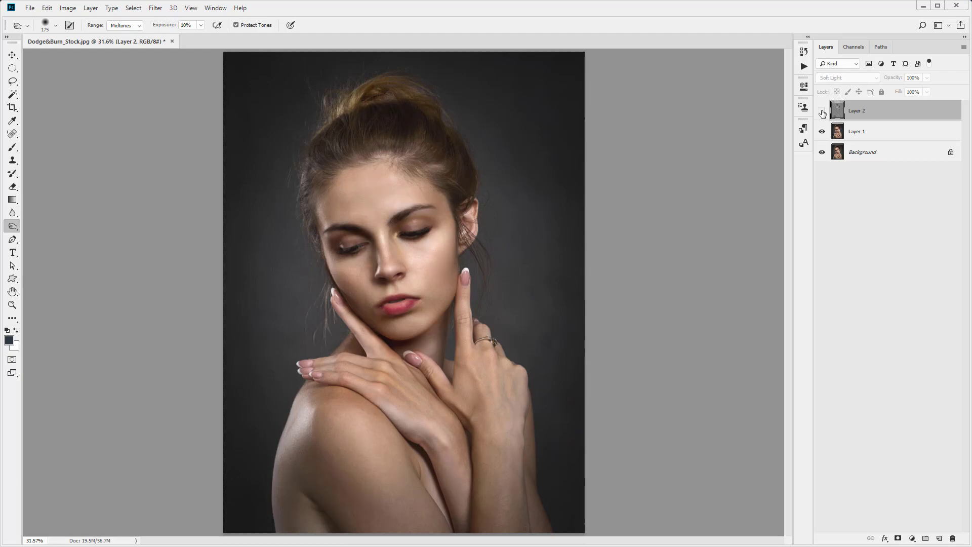
Step: Close the finished example document so the Home screen shows again
left_click(173, 40)
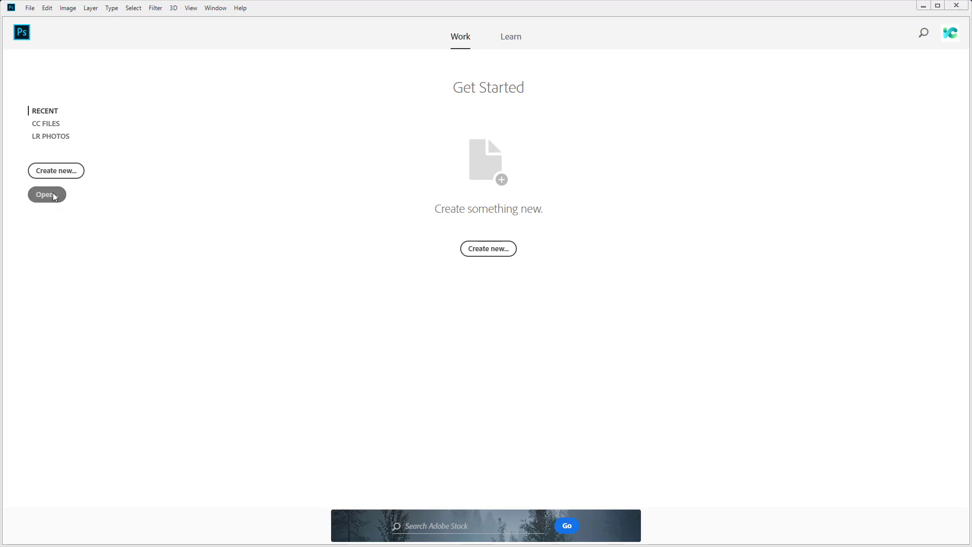
Step: Open Dodge&Burn_Stock.jpg from the Home screen as a single-layer document
left_click(44, 194)
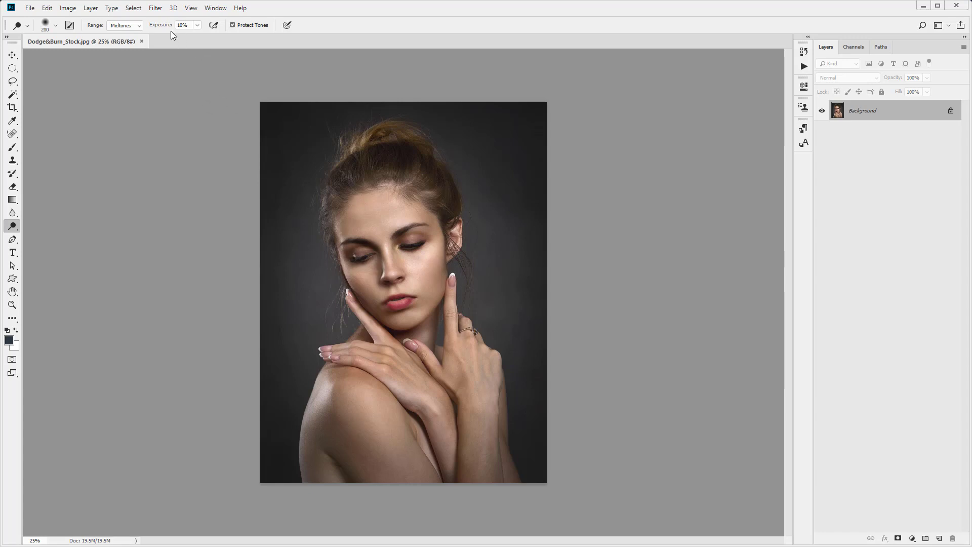
Step: Duplicate the photo layer and test 50% exposure dodge strokes on the eye, cheek and hairline
type("42")
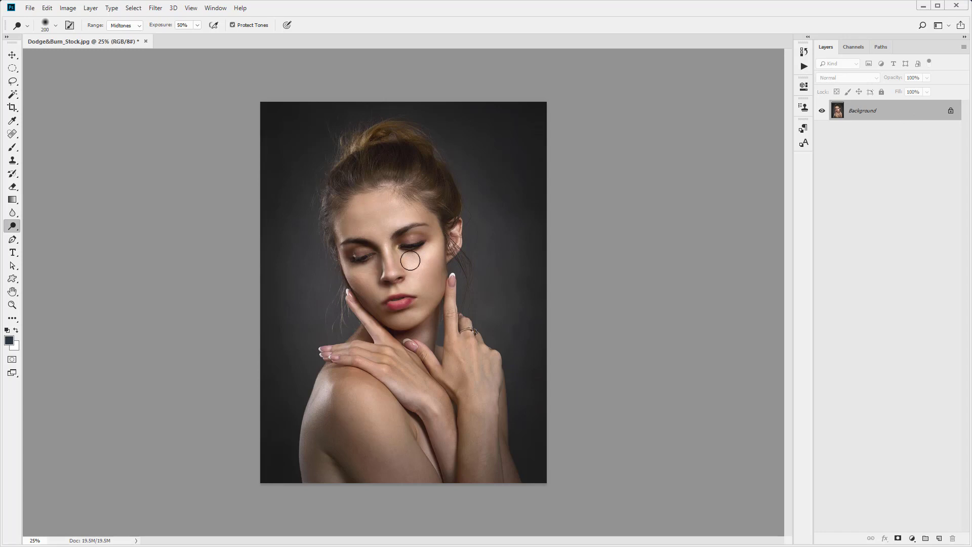
left_click(12, 226)
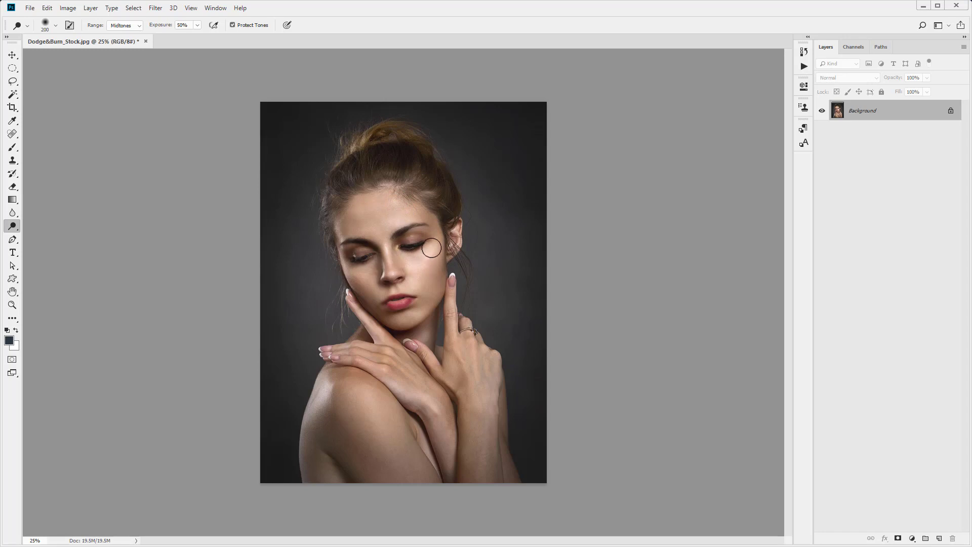
left_click_drag(430, 247, 411, 286)
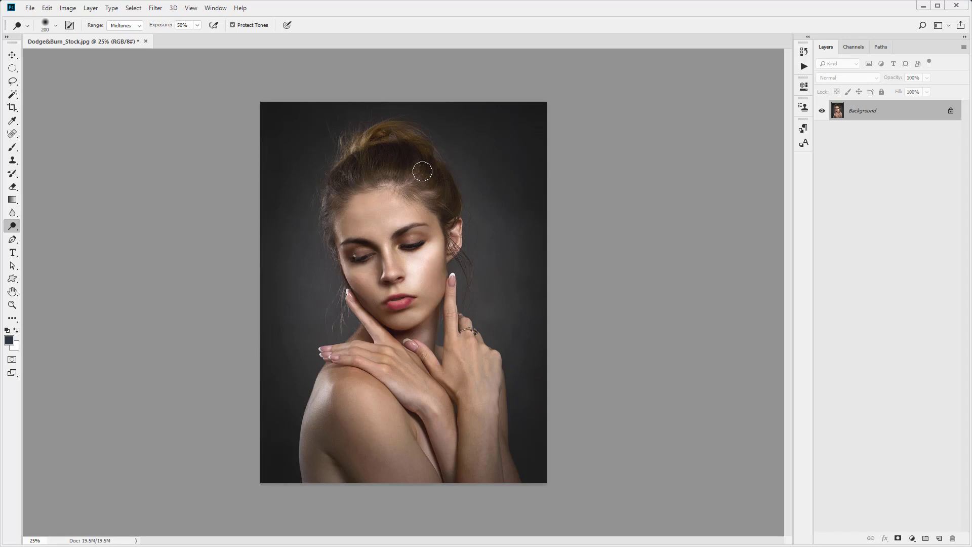
mouse_move(576, 163)
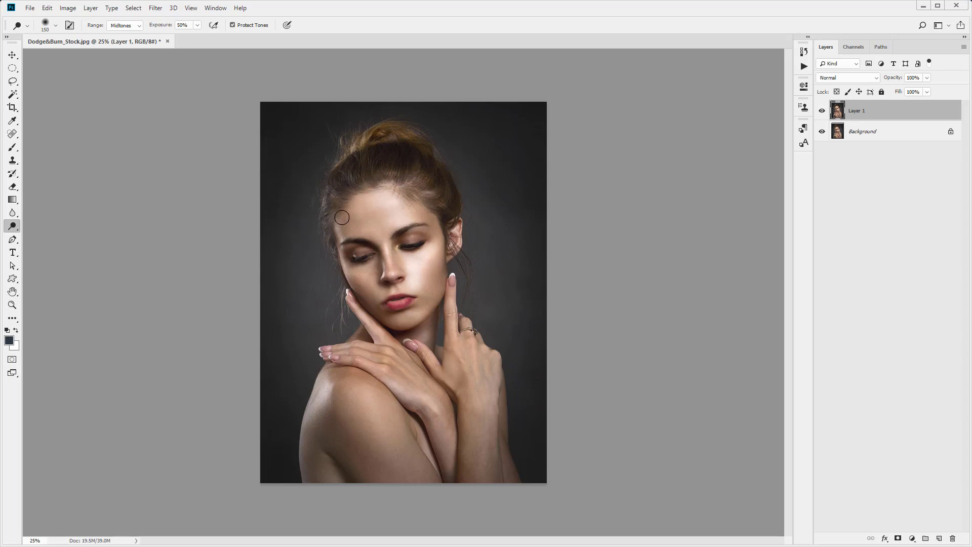
left_click_drag(341, 218, 397, 389)
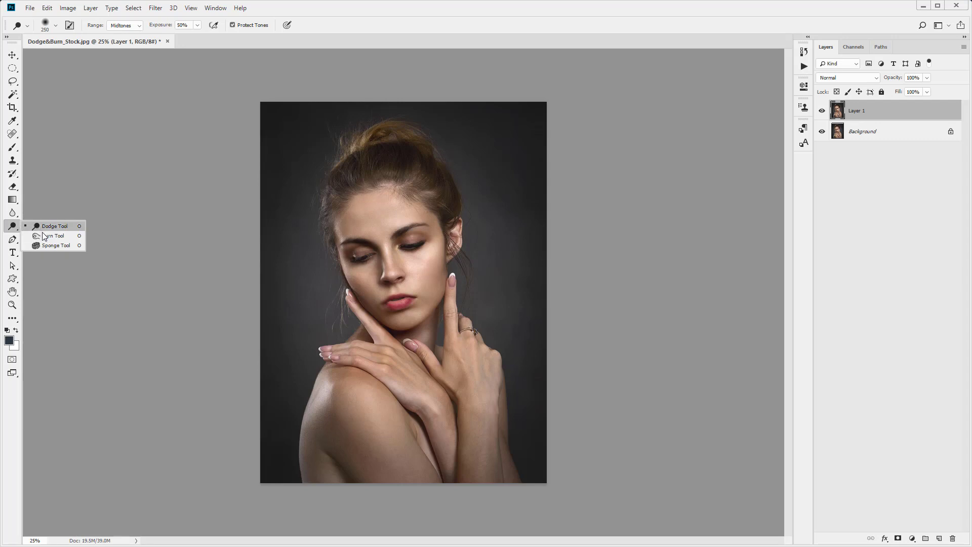
Step: Burn test strokes along the left cheek and shoulder of the copy layer
left_click(55, 235)
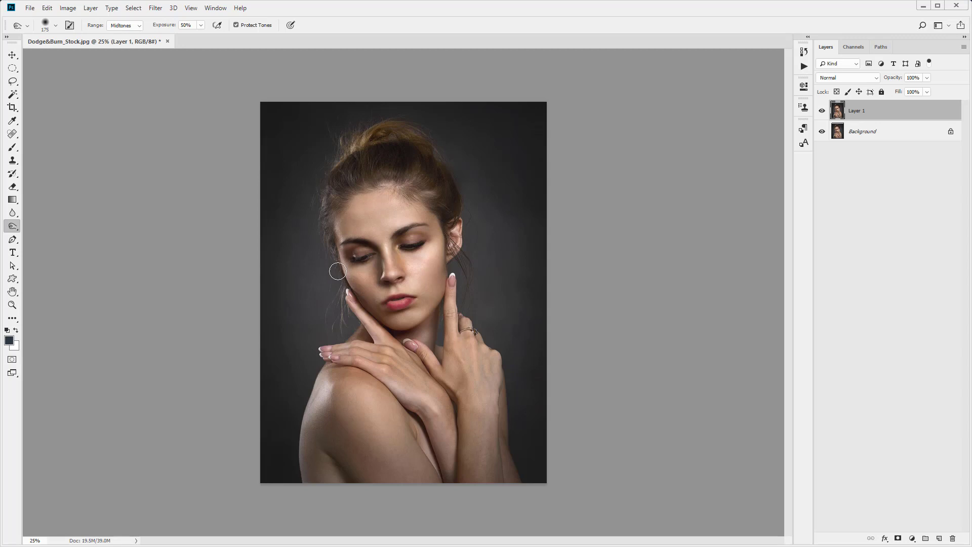
left_click_drag(338, 271, 330, 374)
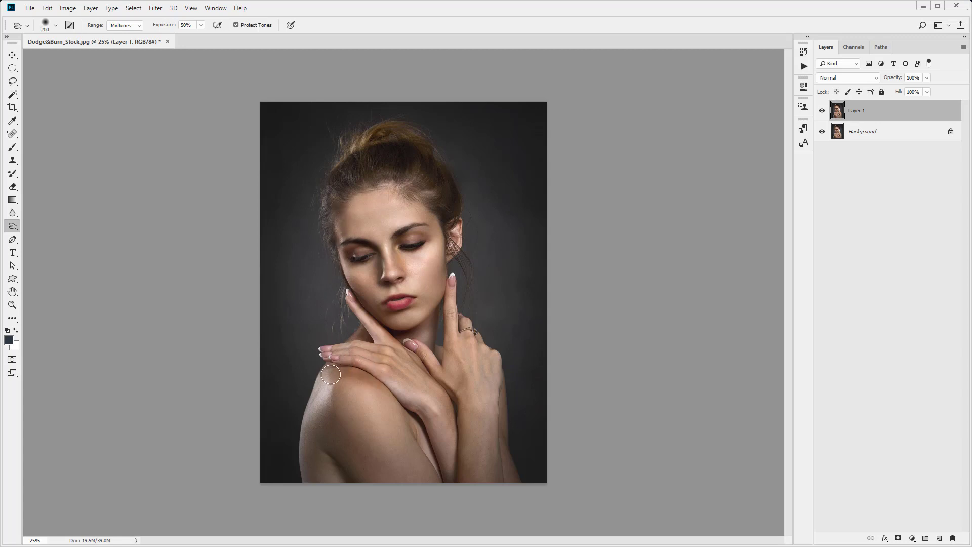
left_click_drag(330, 375, 358, 467)
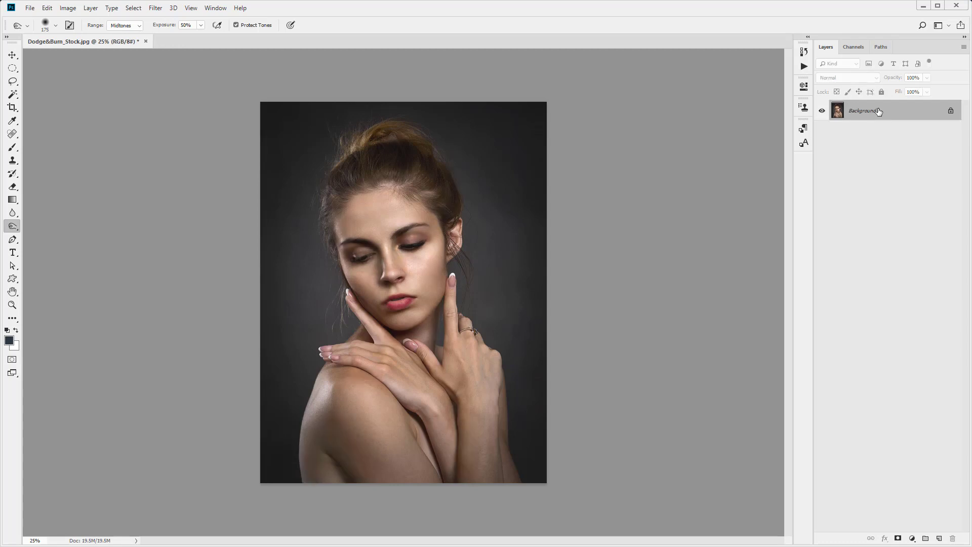
mouse_move(875, 110)
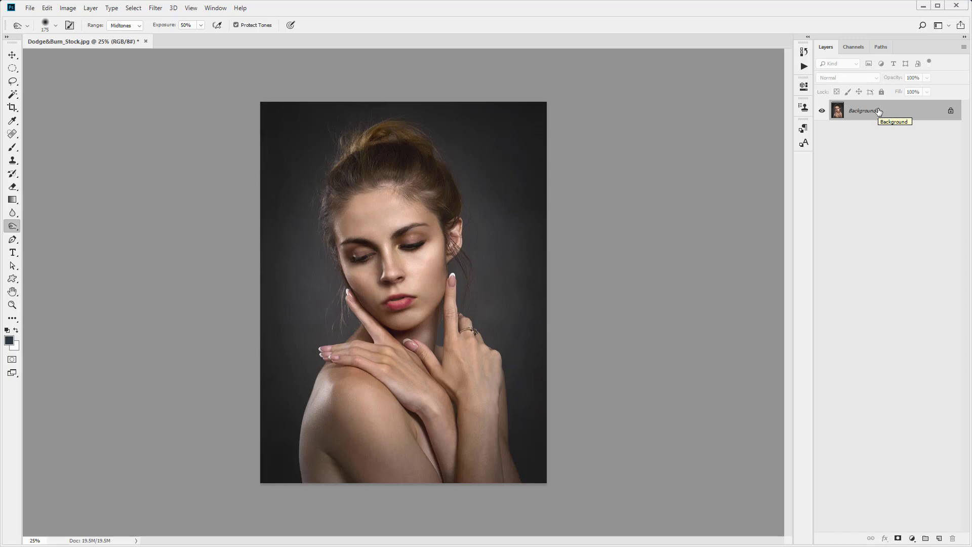
mouse_move(876, 110)
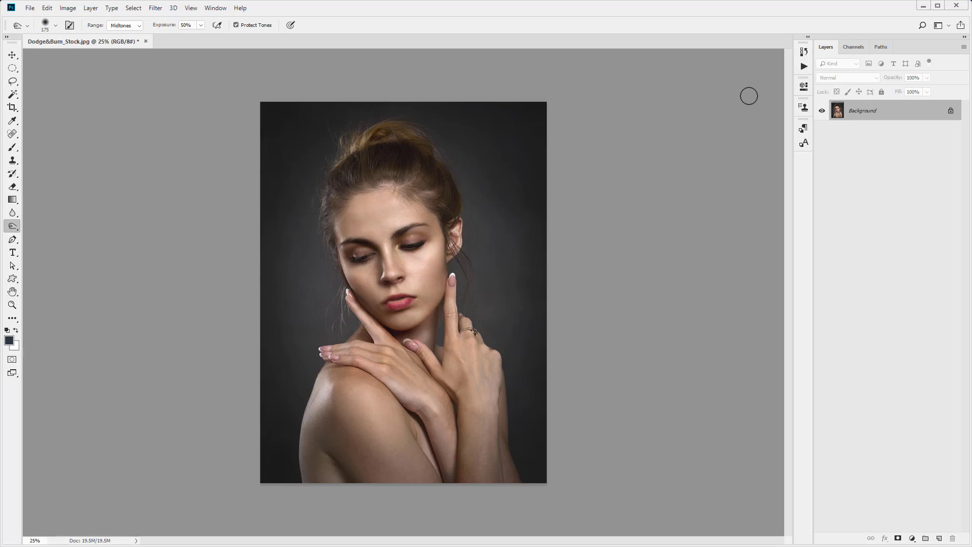
mouse_move(930, 532)
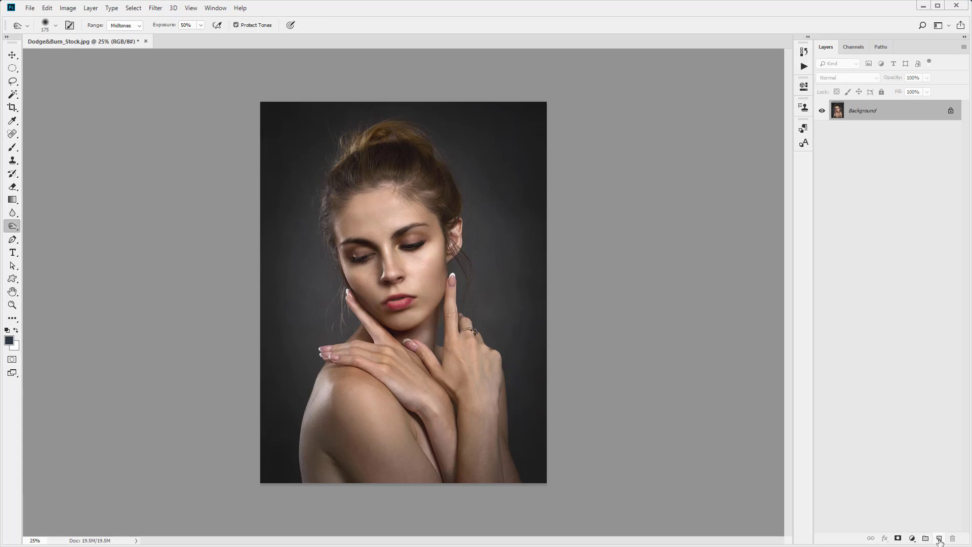
Step: Add a new layer above the photo and fill it with 50% Gray via Edit > Fill
left_click(937, 537)
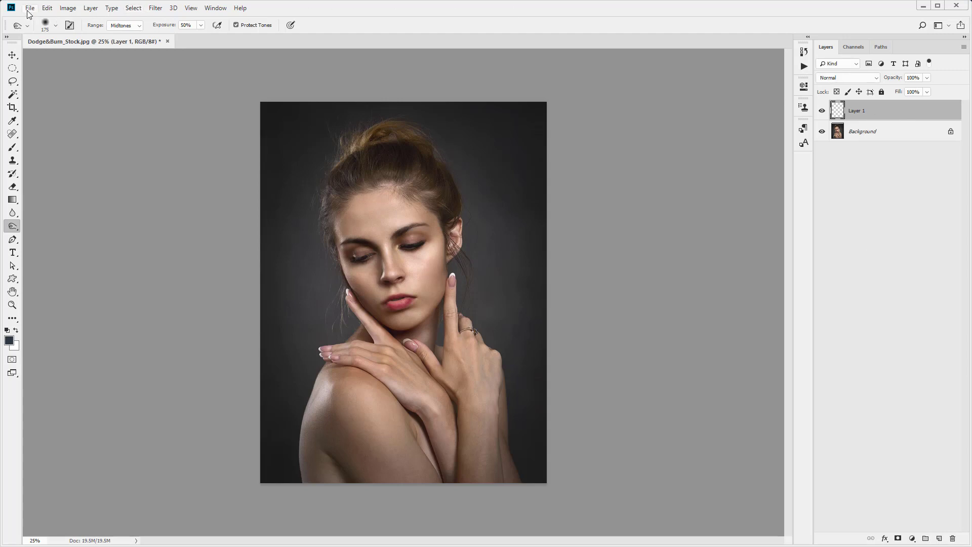
left_click(47, 7)
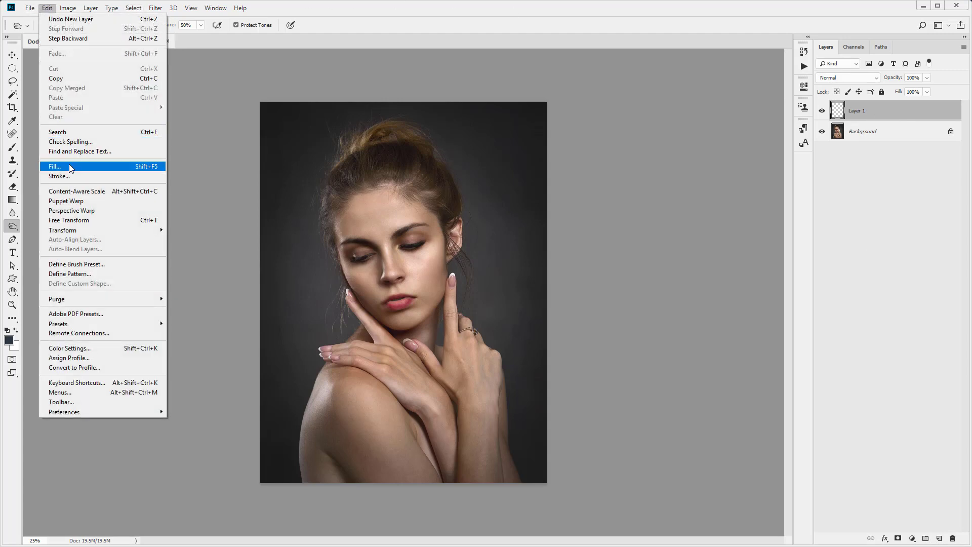
left_click(54, 166)
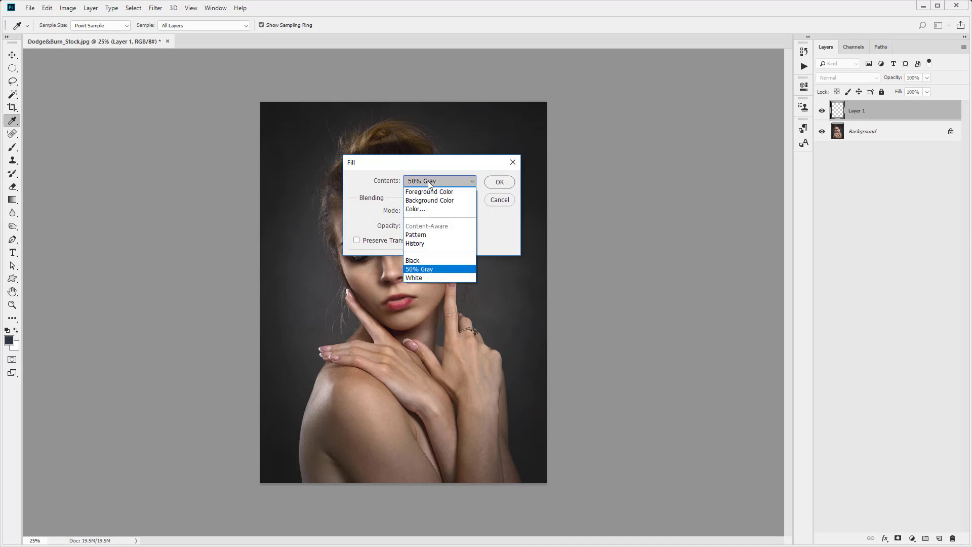
mouse_move(427, 234)
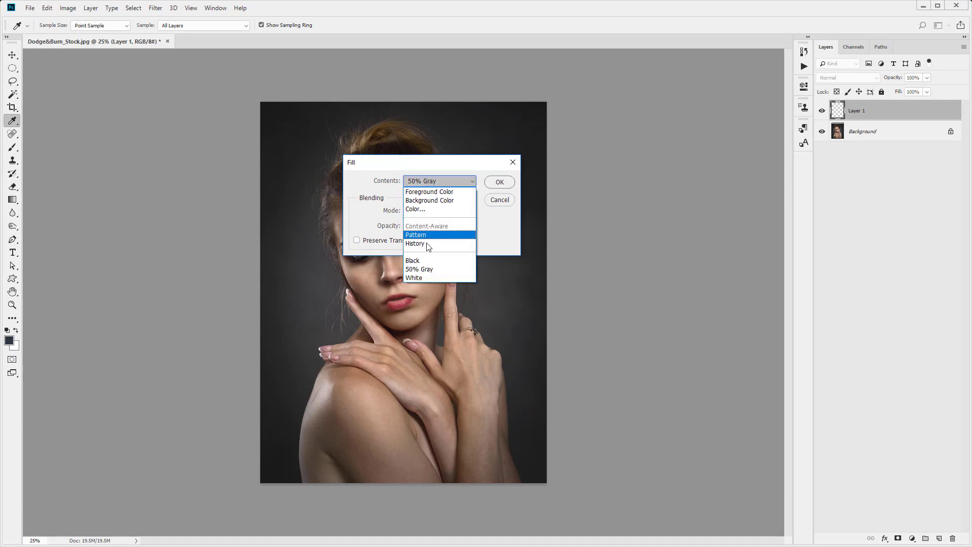
left_click(419, 268)
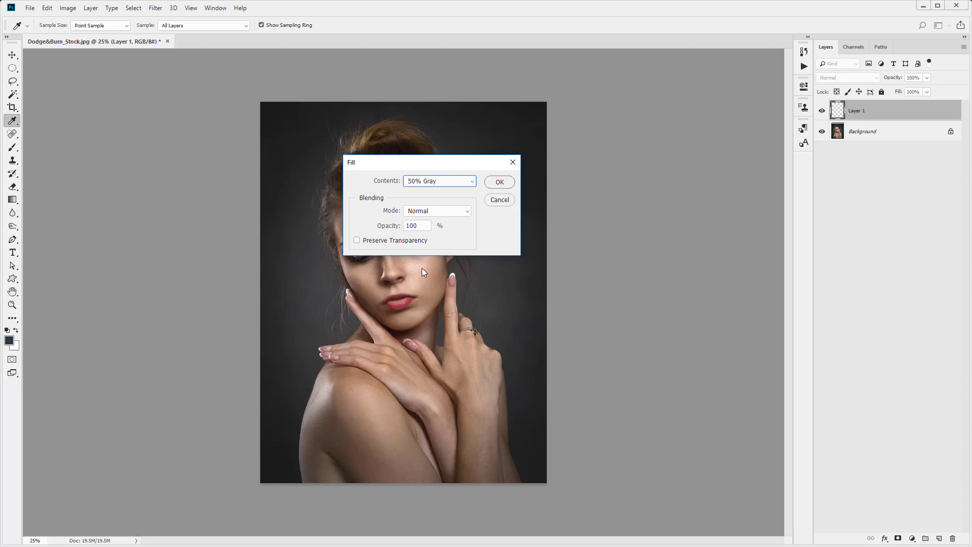
left_click(498, 181)
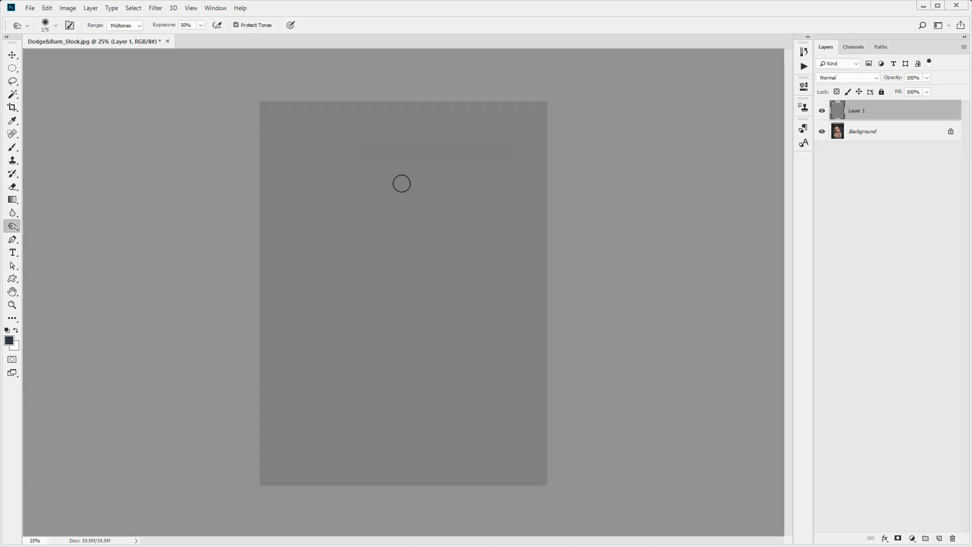
mouse_move(537, 435)
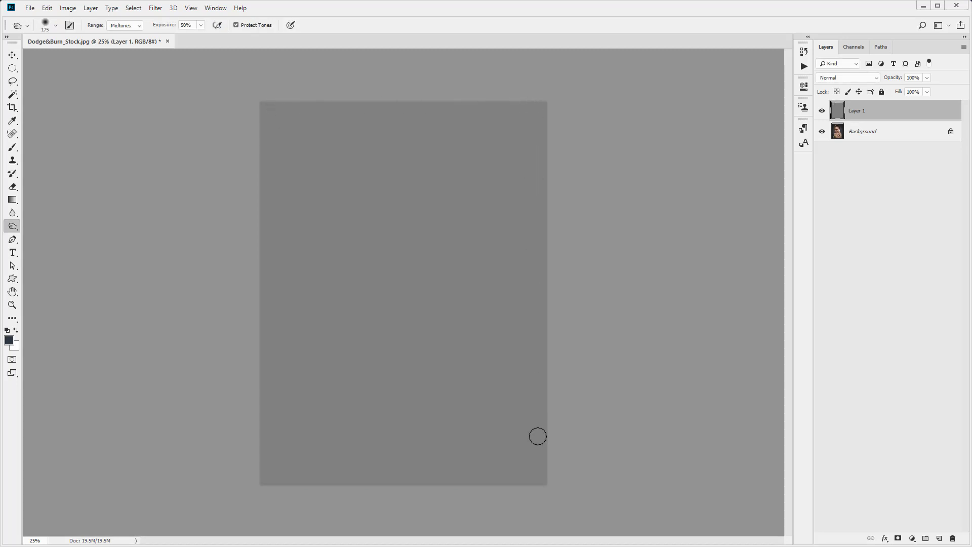
mouse_move(310, 230)
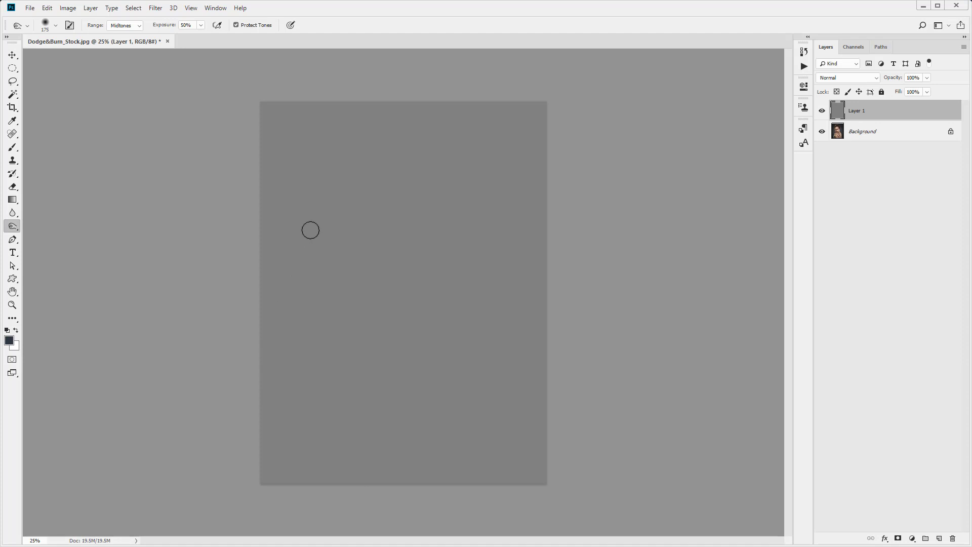
mouse_move(74, 237)
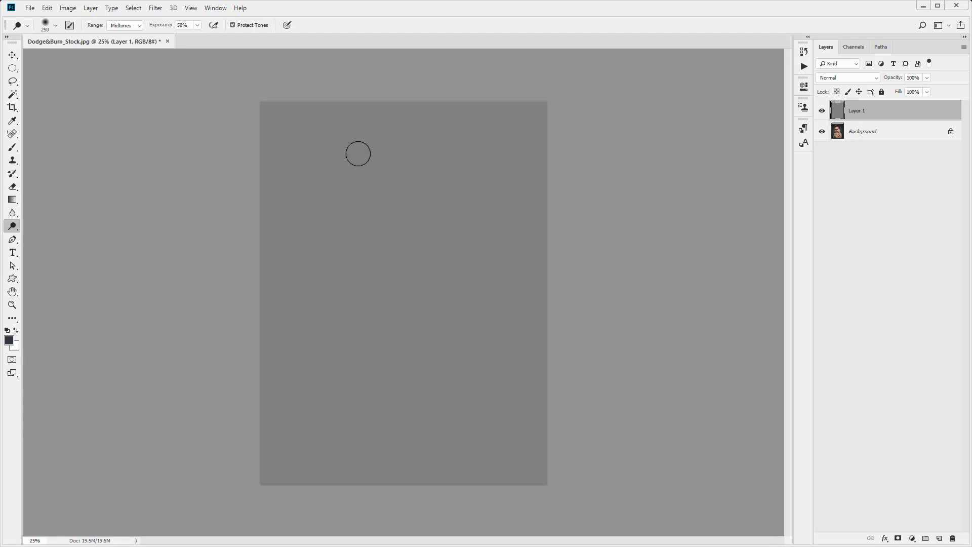
Step: Test a dodge stroke on the gray layer, then set its blend mode to Soft Light
left_click_drag(358, 153, 390, 176)
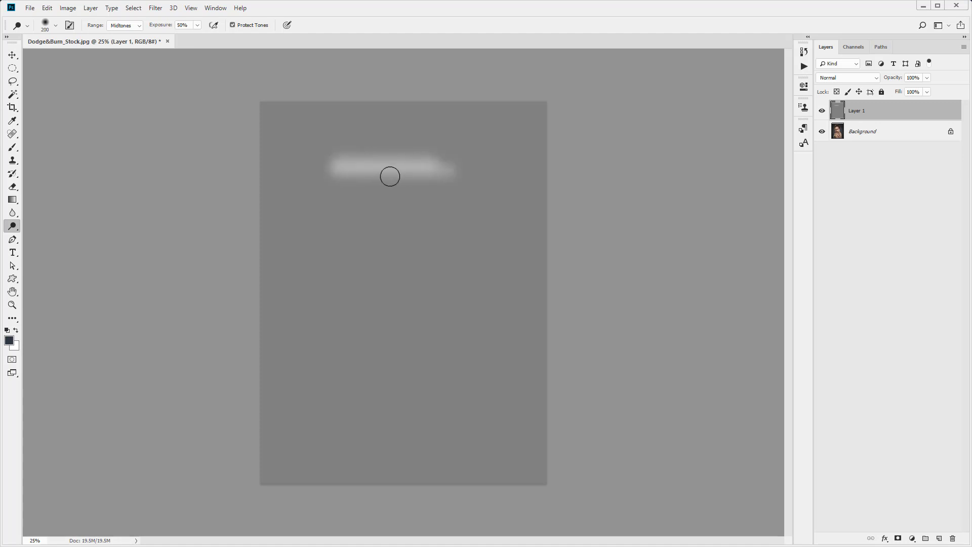
left_click(12, 226)
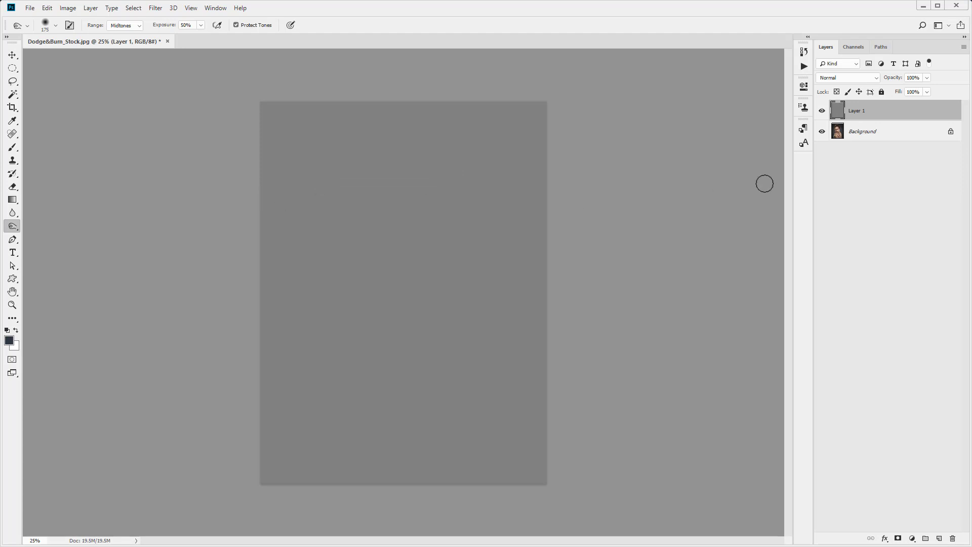
left_click(849, 78)
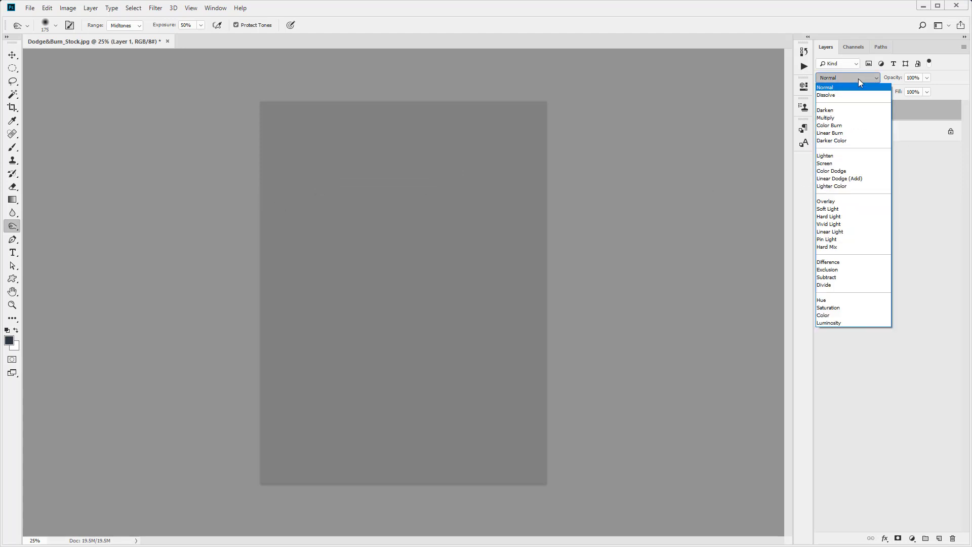
left_click(827, 208)
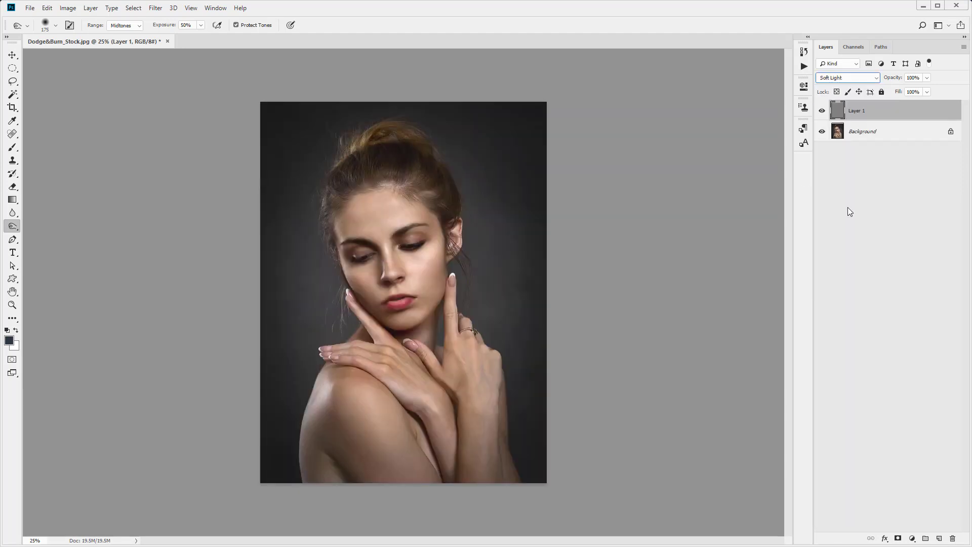